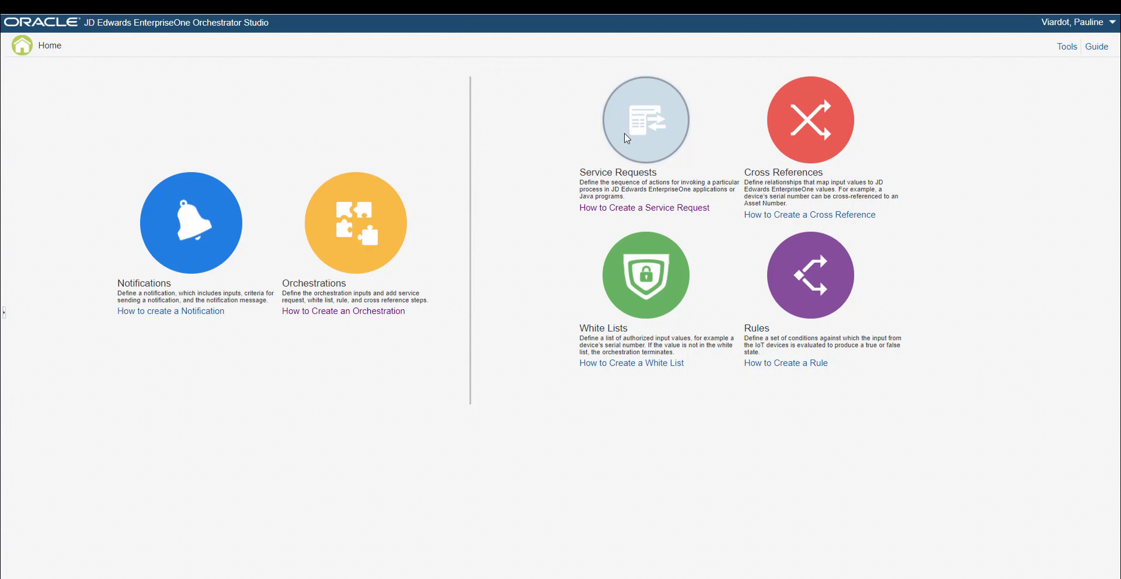
# Open the AddAB service request for editing and expand its Address Book Revision actions.
pyautogui.click(645, 119)
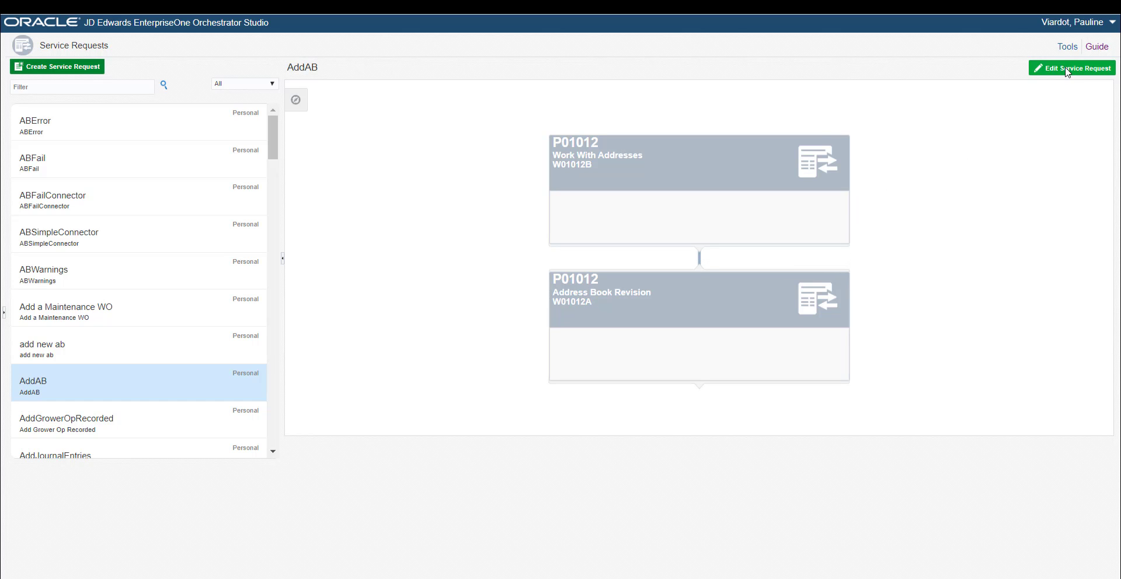
pyautogui.click(1072, 67)
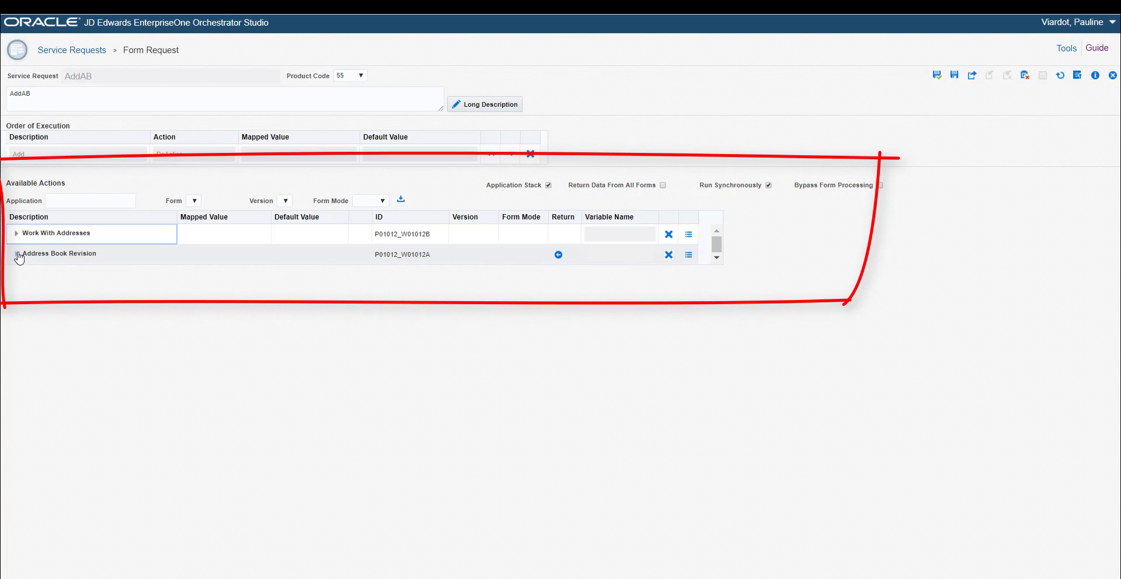
pyautogui.click(8, 254)
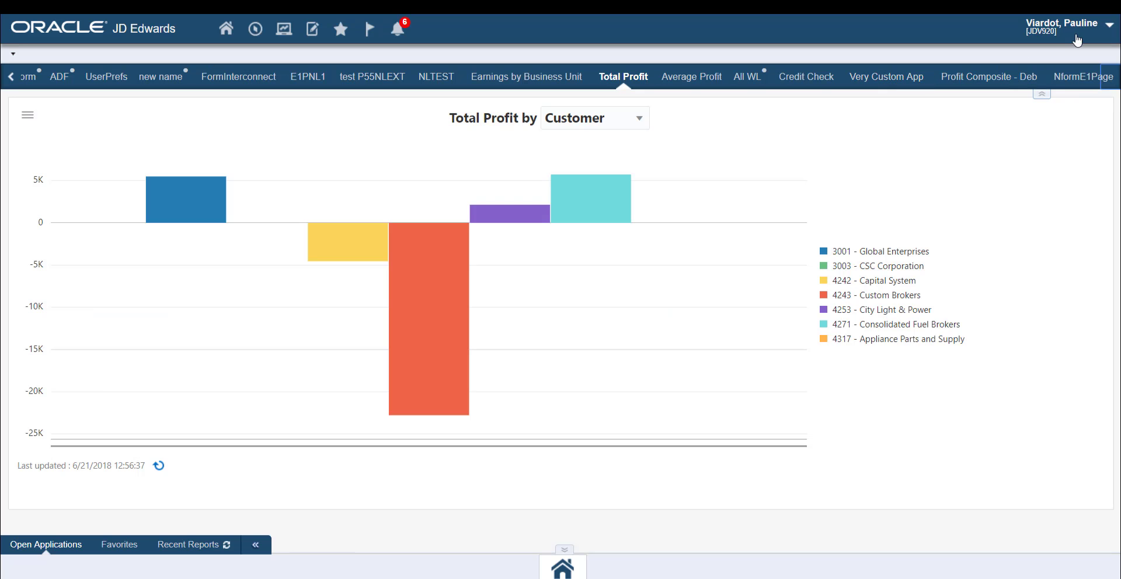
# Launch the Process Recorder from the user menu and start recording in Work With Manufacturing Work Orders.
pyautogui.click(1065, 28)
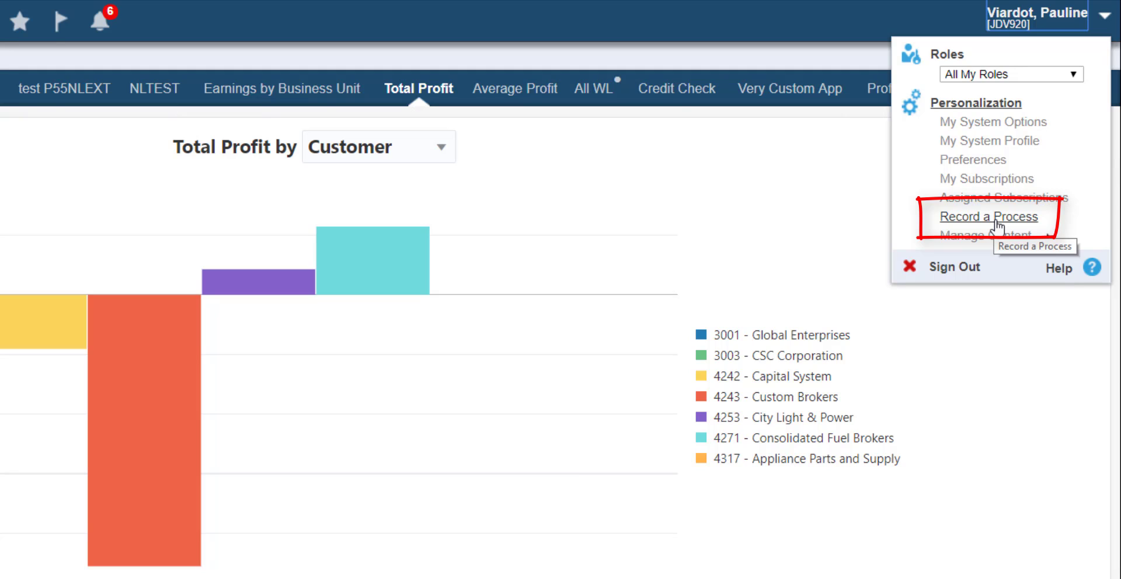
pyautogui.click(988, 216)
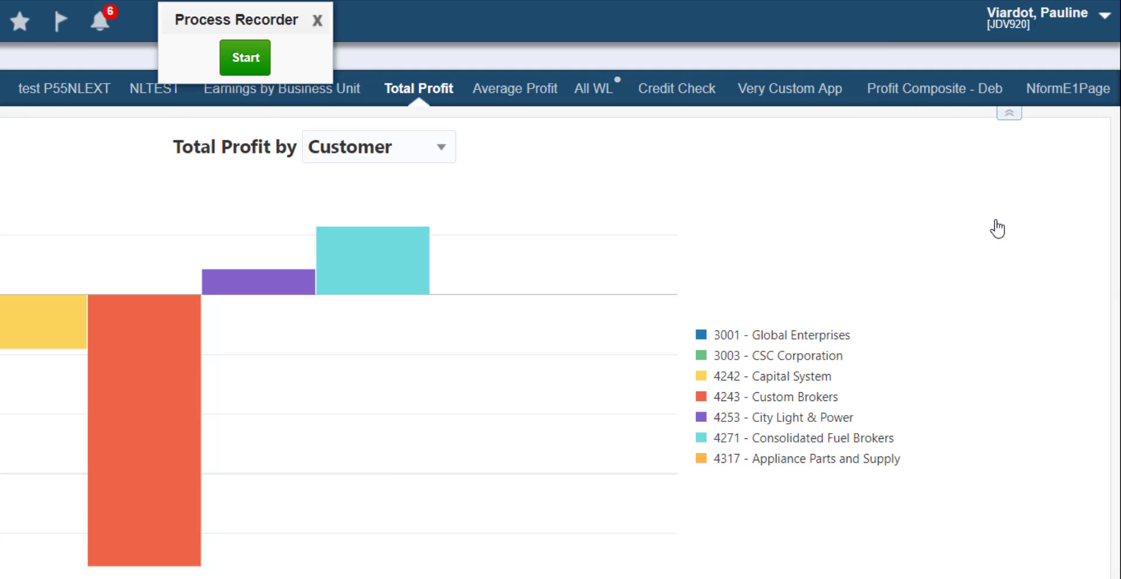
pyautogui.click(244, 58)
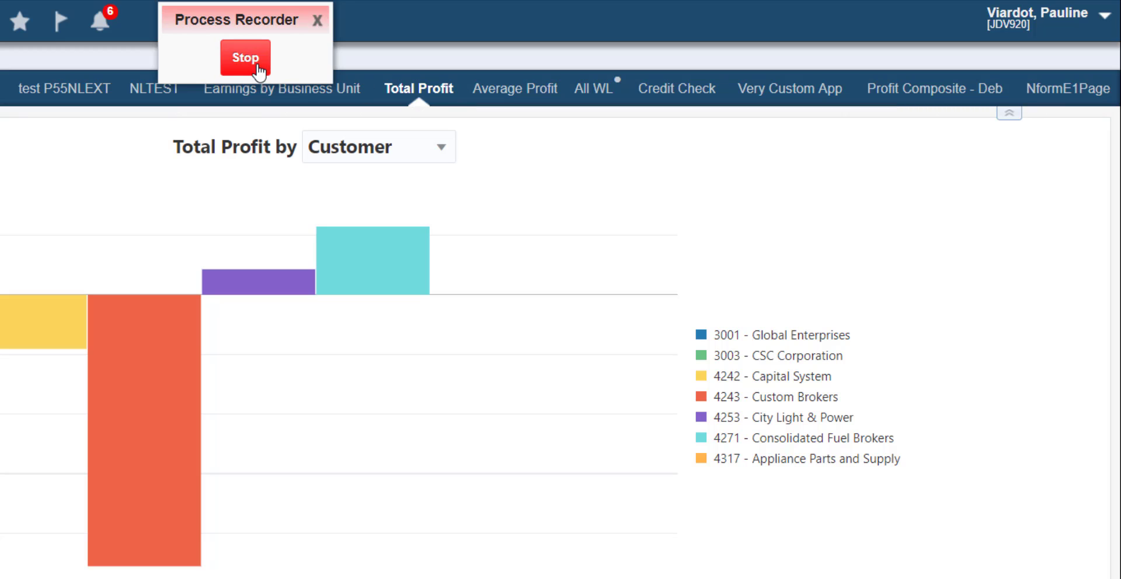
pyautogui.click(56, 18)
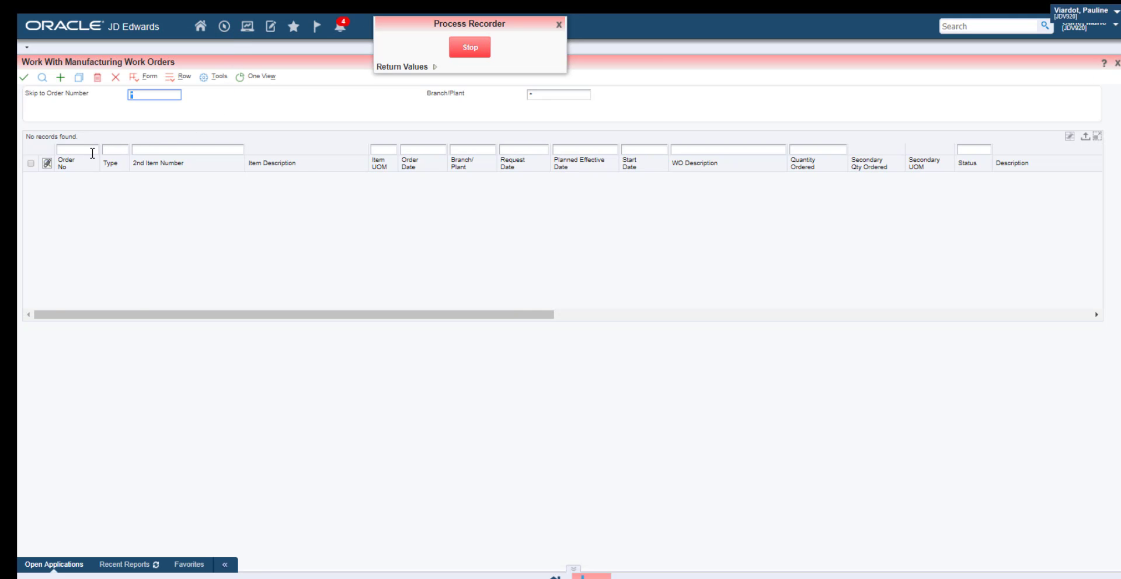
# Find work order 453501 and add component 220, Touring Bike Red, quantity 20 to its parts list.
pyautogui.write('453501')
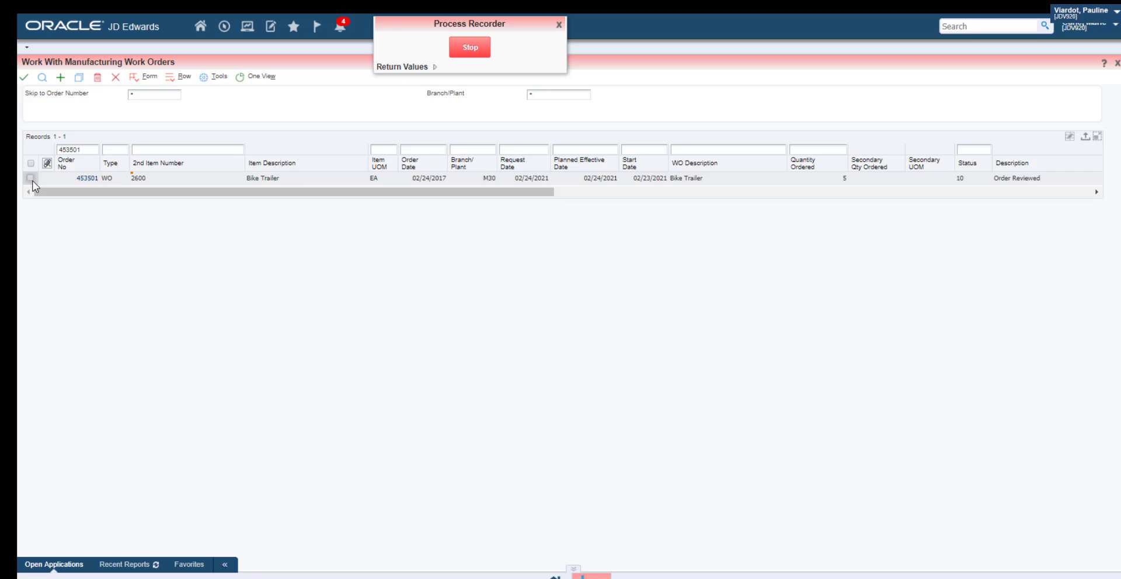
pyautogui.click(29, 177)
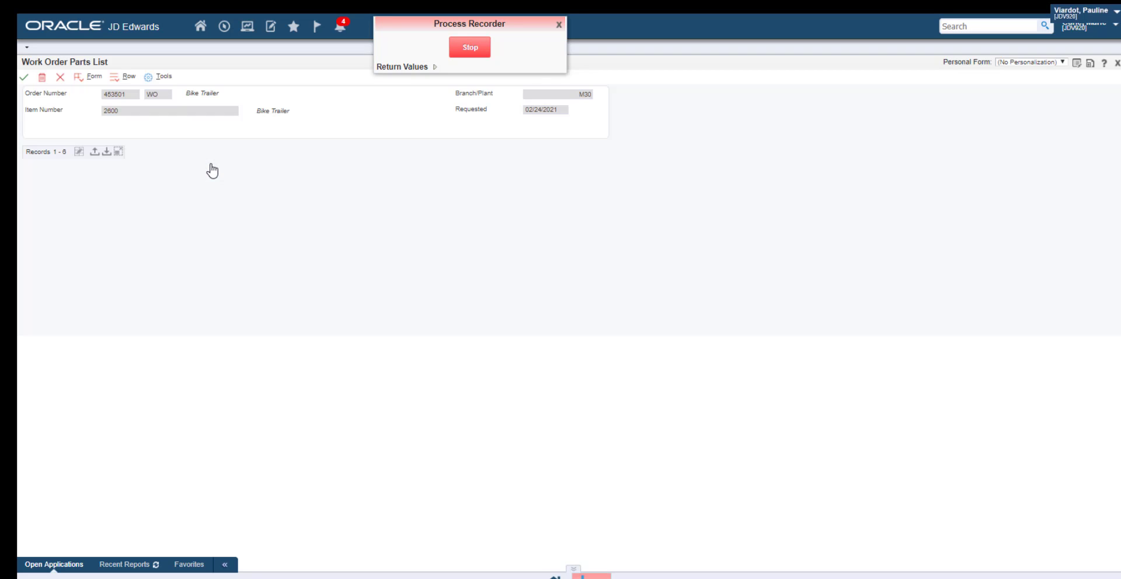
pyautogui.write('22')
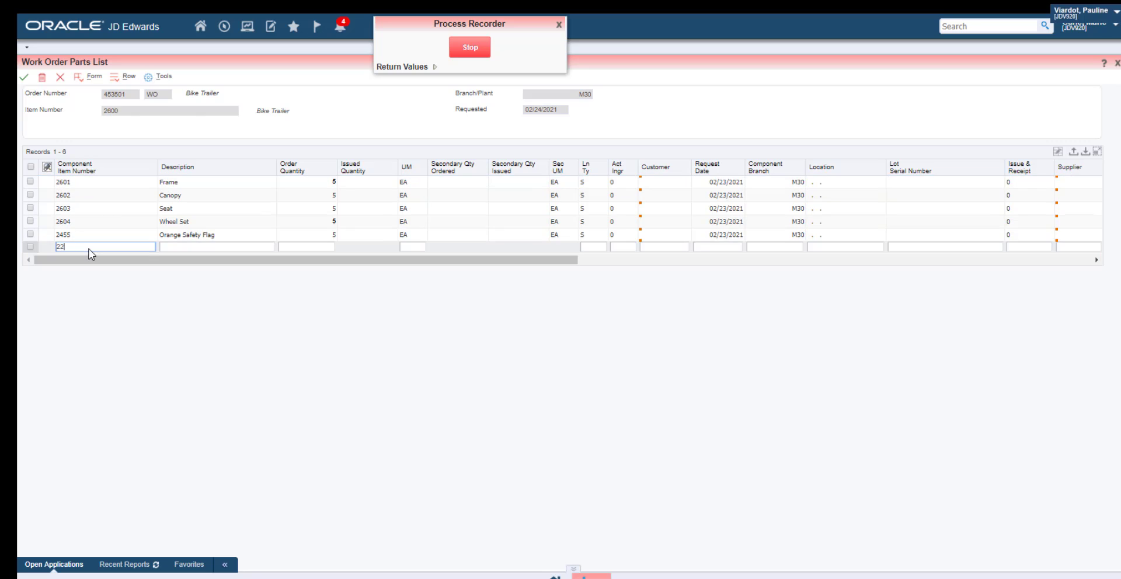
pyautogui.write('20')
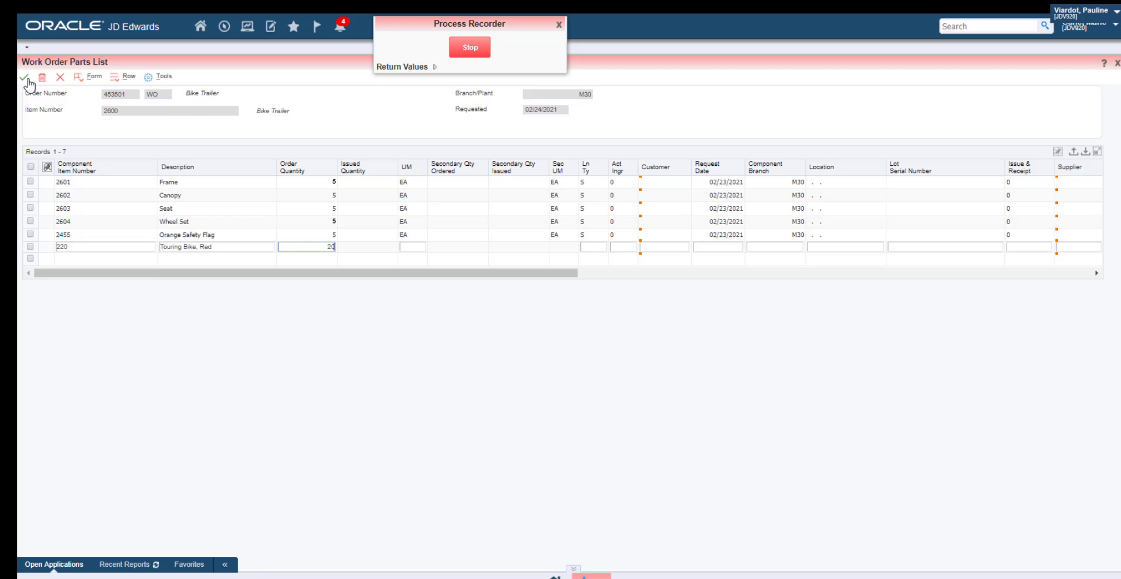
pyautogui.click(8, 77)
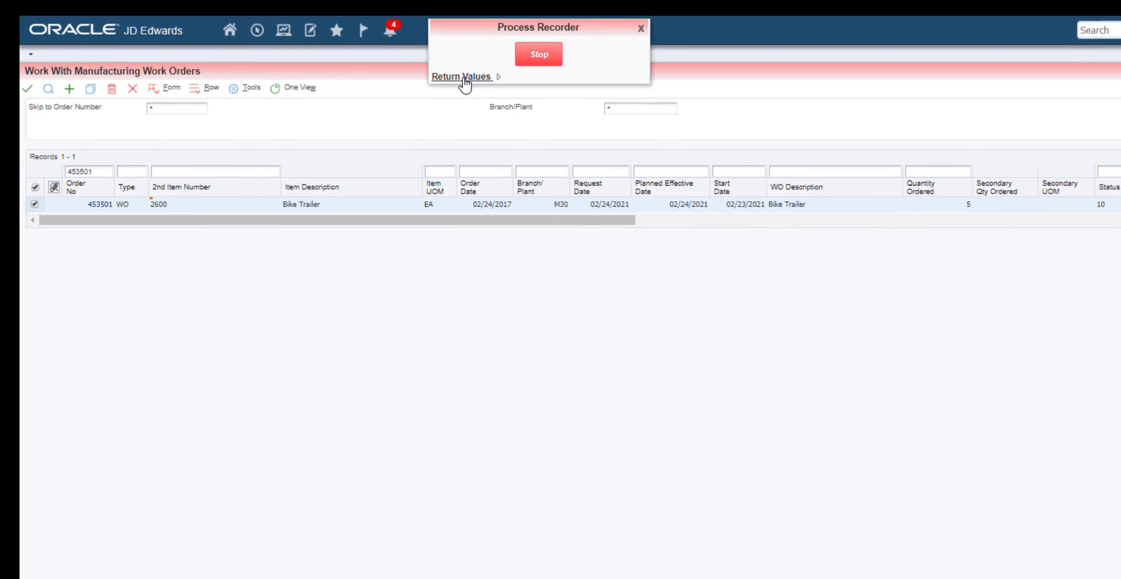
# Mark Order Date and Request Date as return values and resume the recording.
pyautogui.click(461, 78)
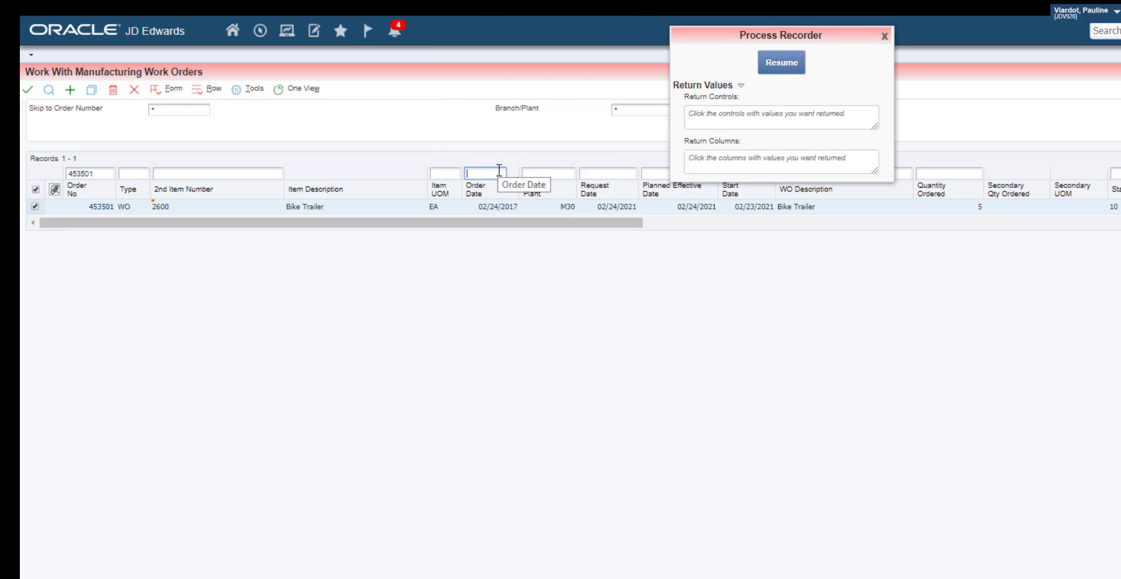
pyautogui.click(524, 185)
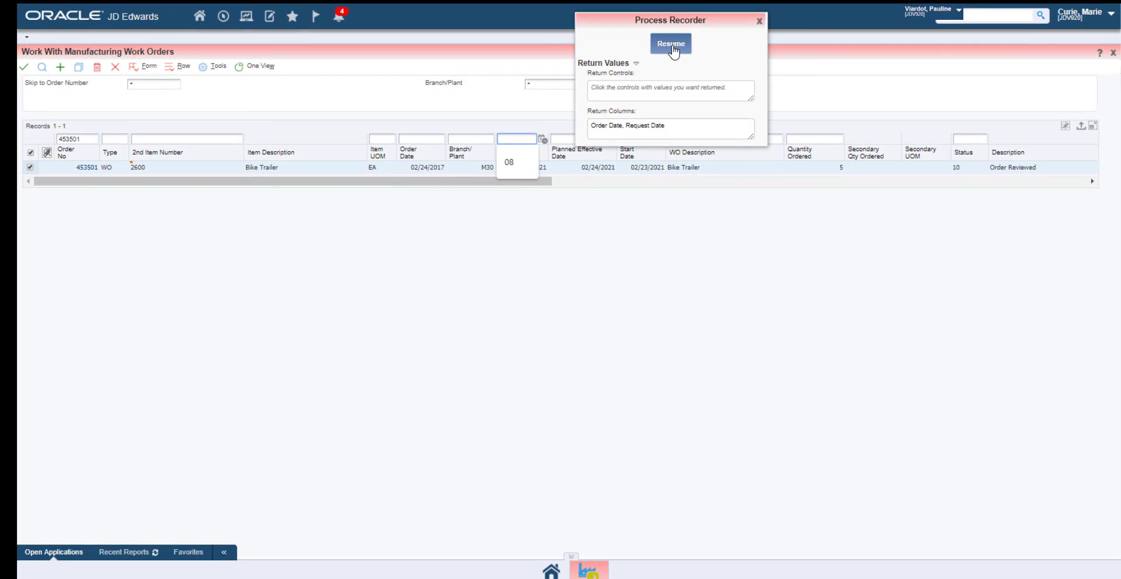
pyautogui.click(670, 43)
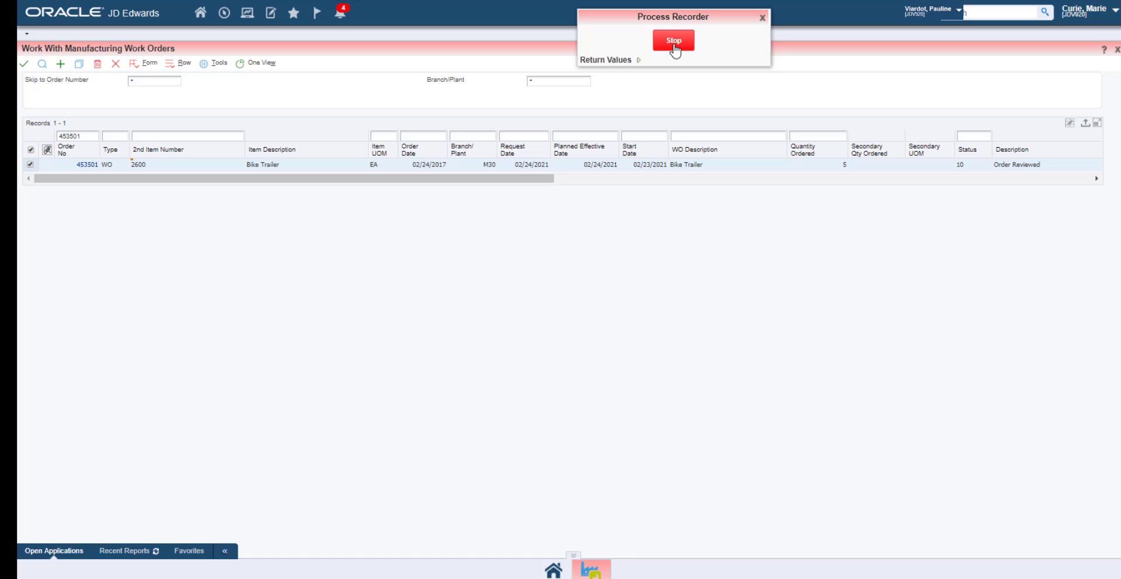
# Stop recording and save it as the OrderParts service request with a product code.
pyautogui.click(673, 40)
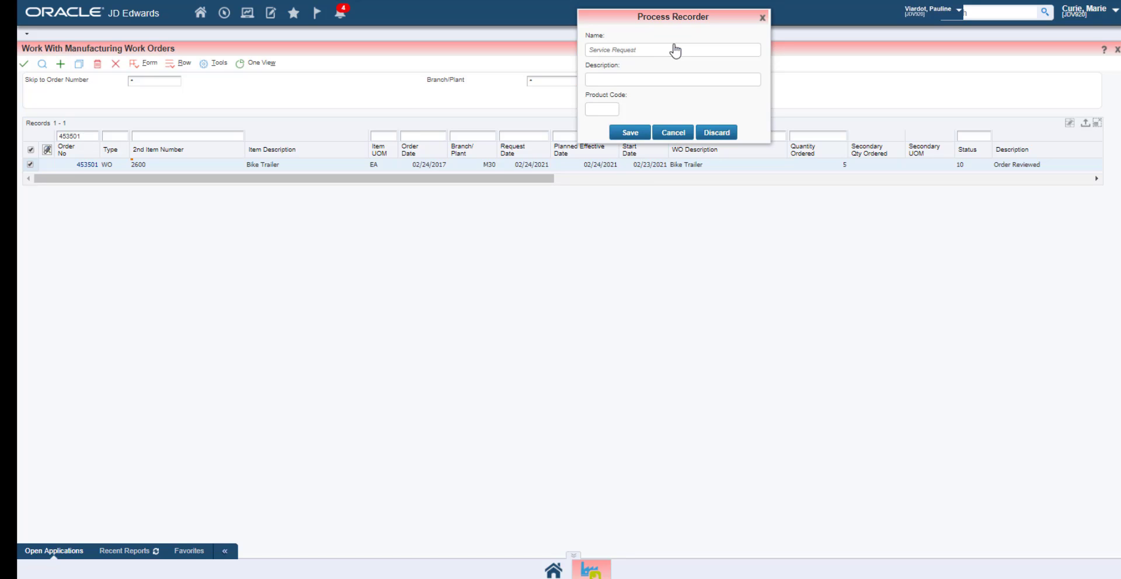
pyautogui.write('OrderParts')
pyautogui.write('5')
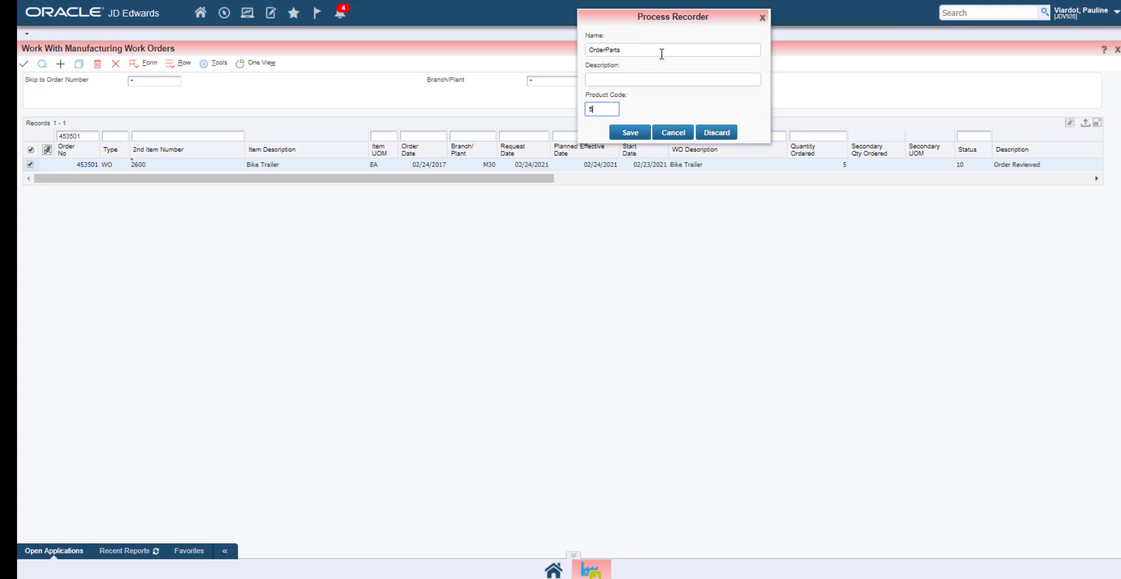
pyautogui.click(629, 132)
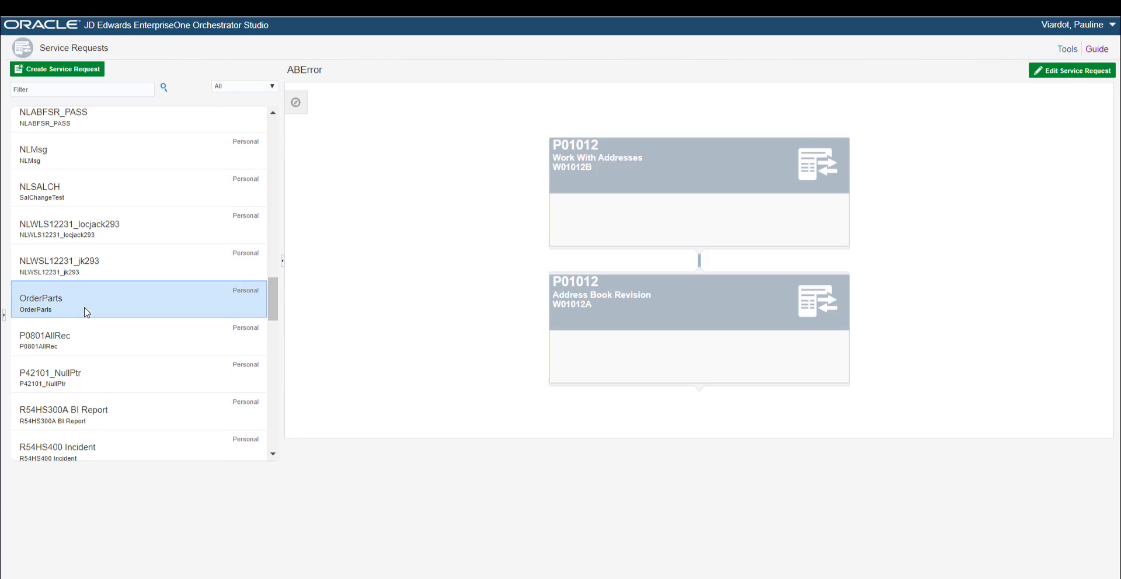
# Select OrderParts in Service Requests and open it in the form request editor.
pyautogui.click(42, 297)
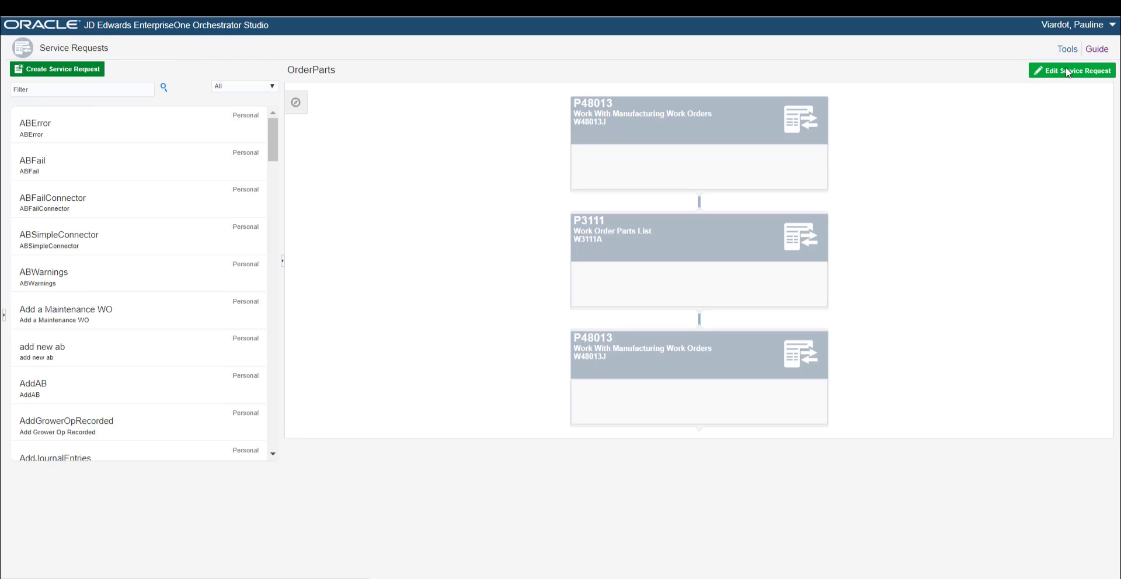
pyautogui.click(1072, 70)
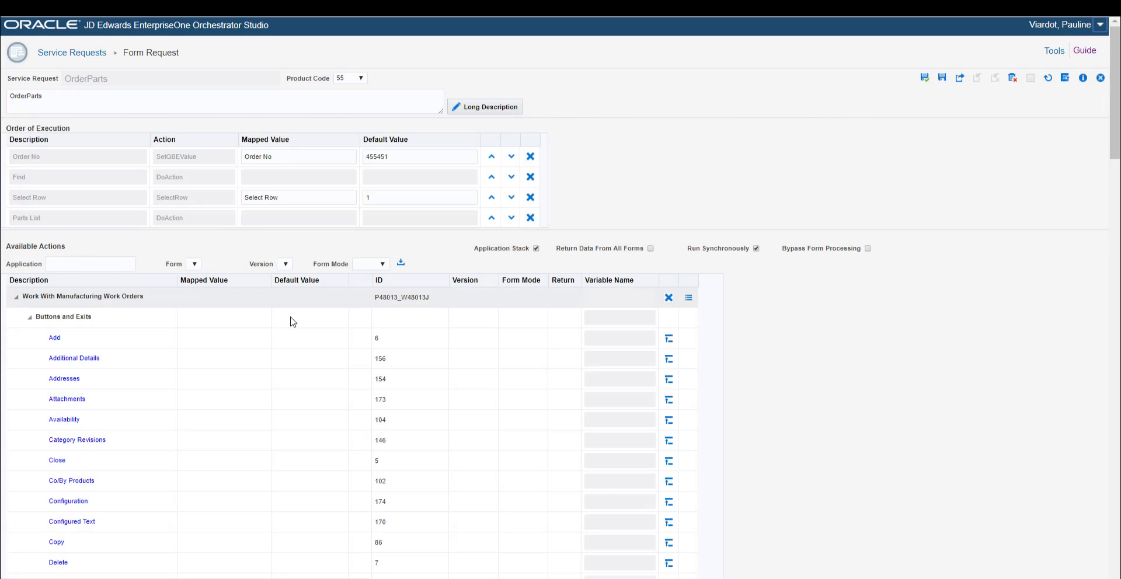
pyautogui.click(16, 297)
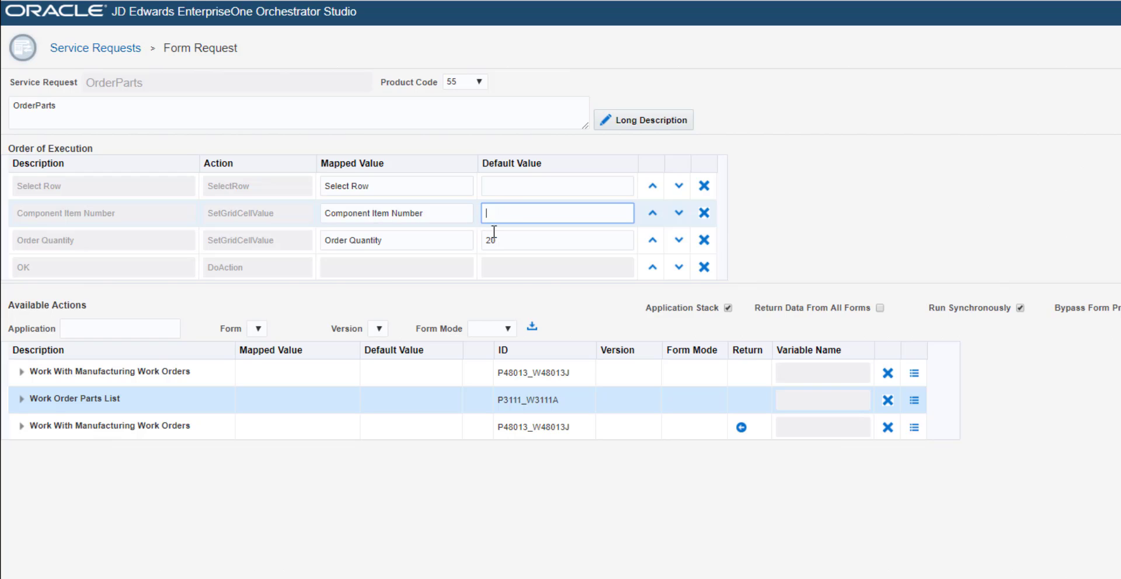
# Map component item number to PartNumber and quantity to PartQuantity, clear the 20 default, and save.
pyautogui.click(556, 239)
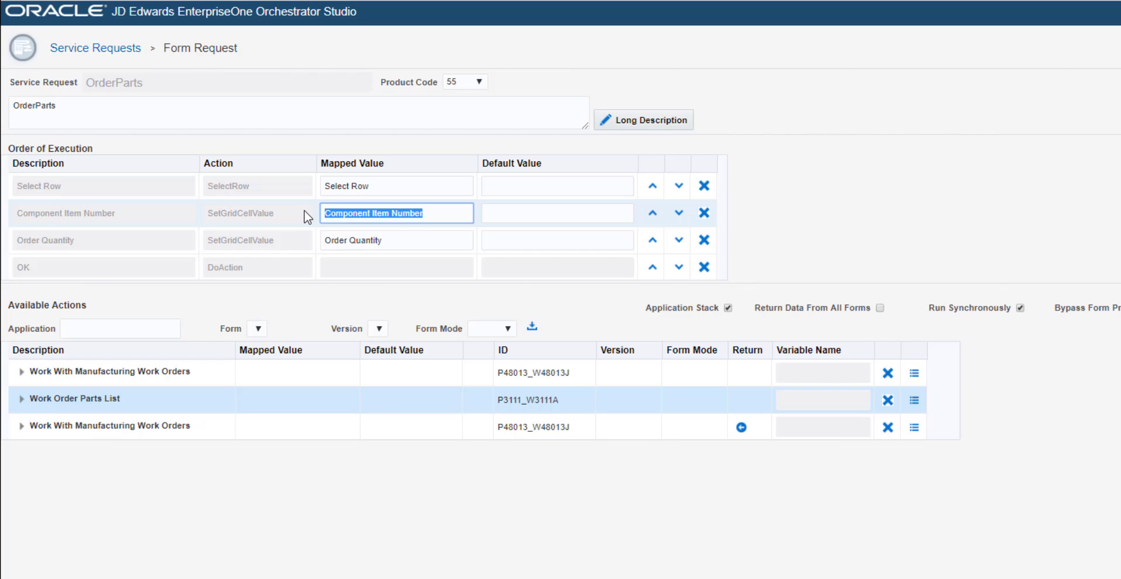
pyautogui.write('PartNumber')
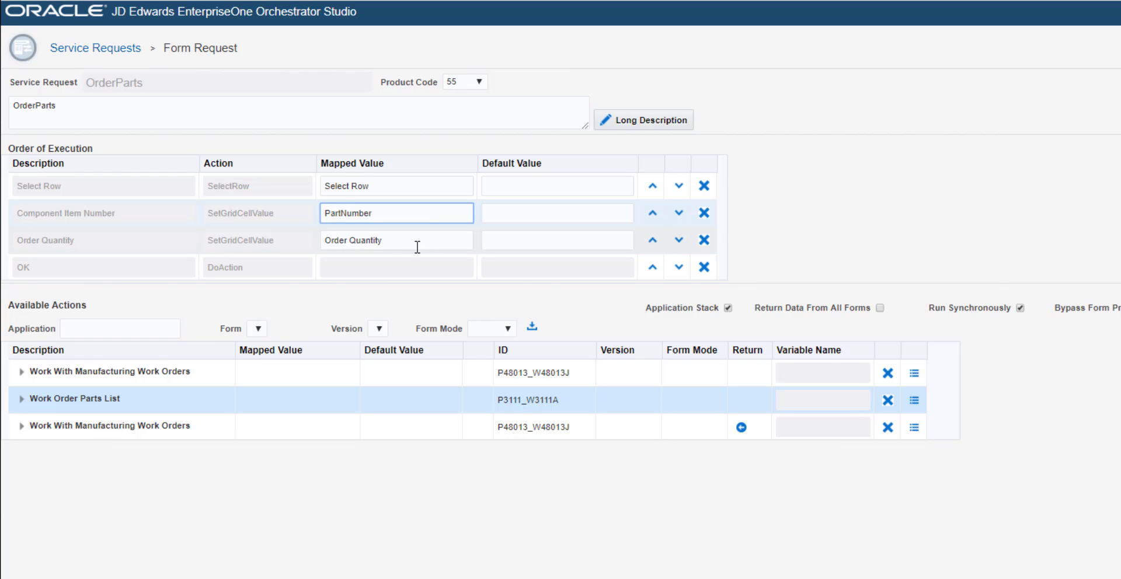
pyautogui.write('Ps')
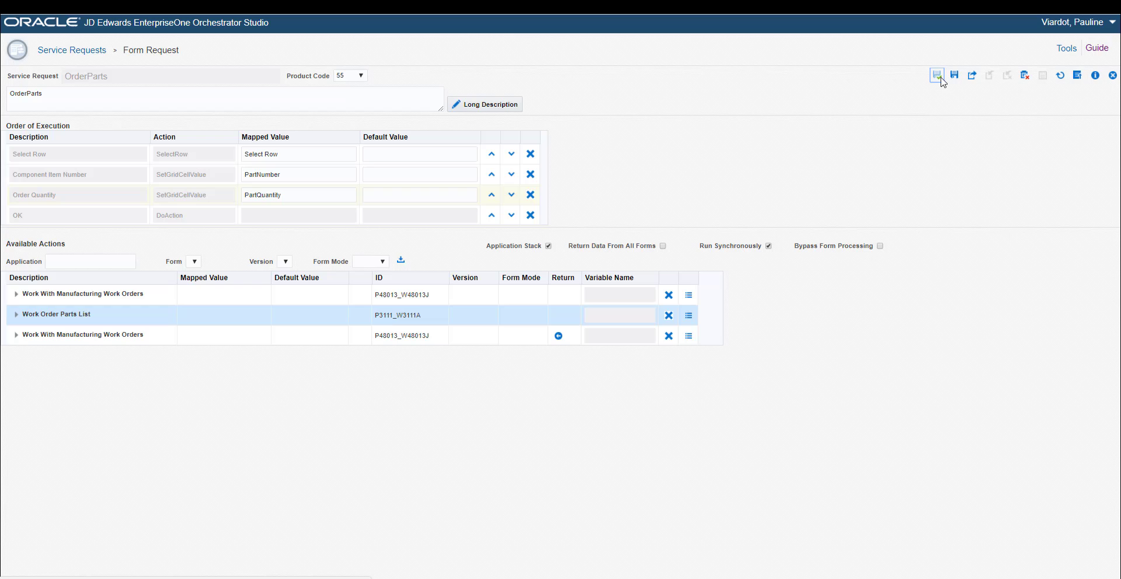
pyautogui.click(936, 75)
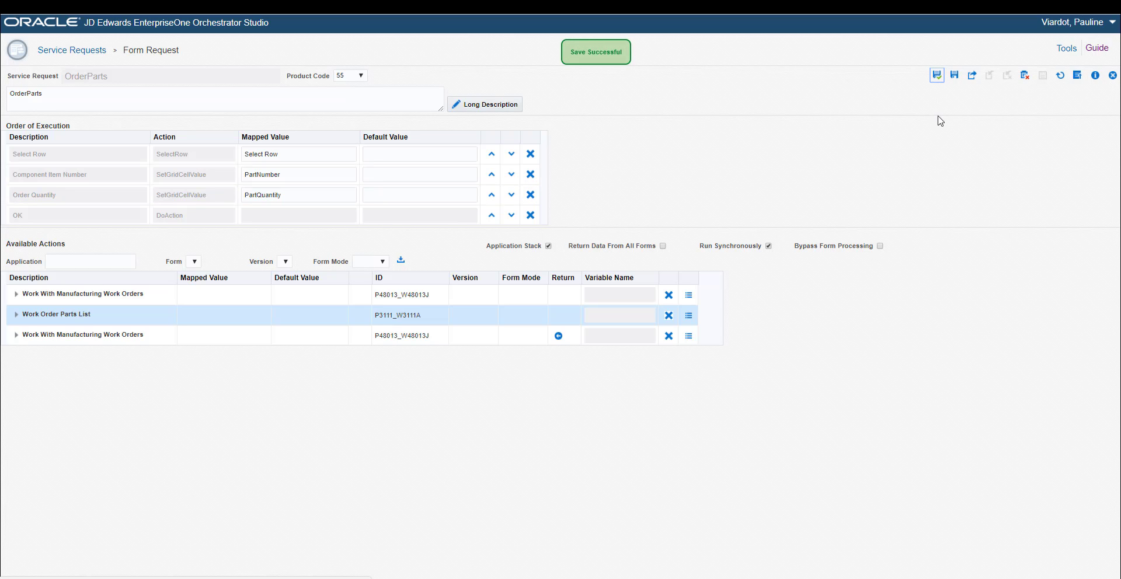